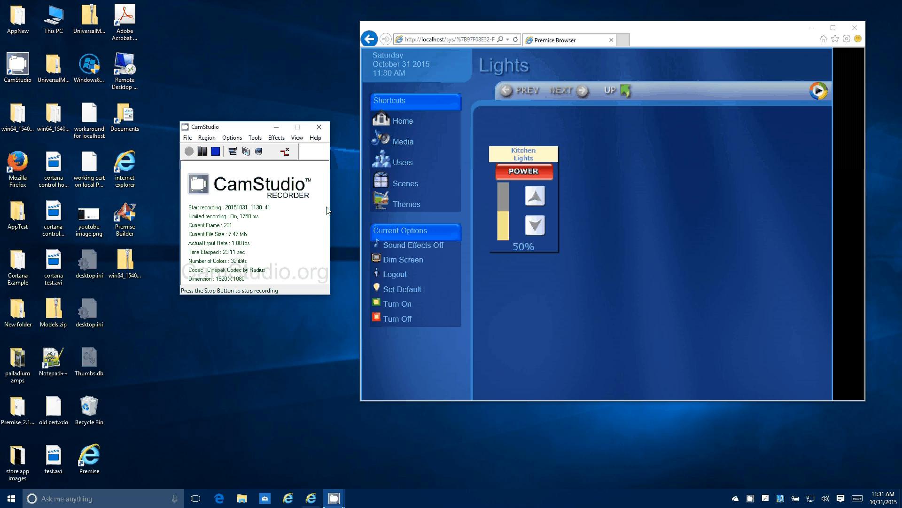
mouse_move(536, 138)
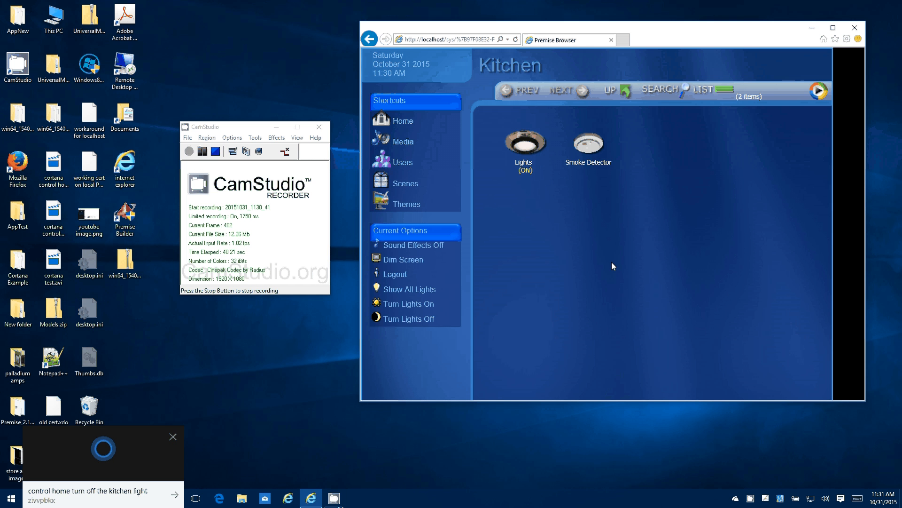
Step: Ask Cortana 'control home turn off the kitchen light' and check the Kitchen Lights status
click(172, 436)
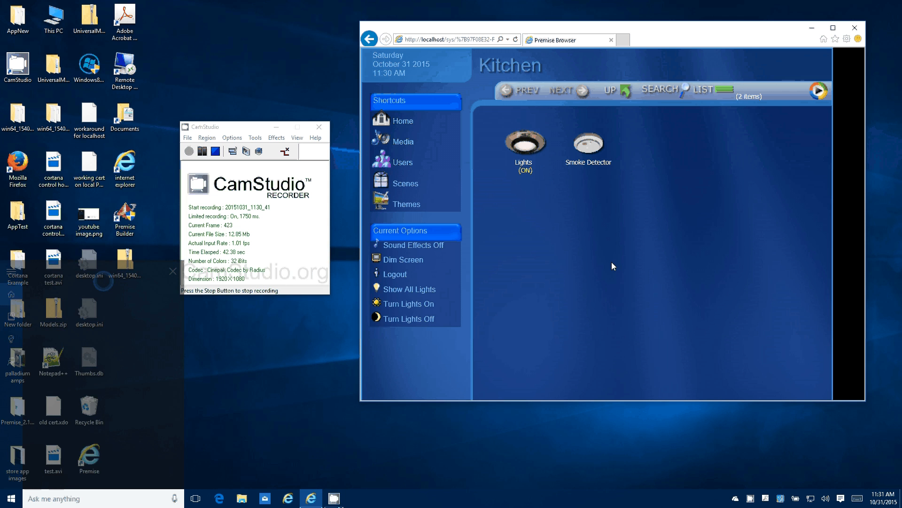
click(409, 319)
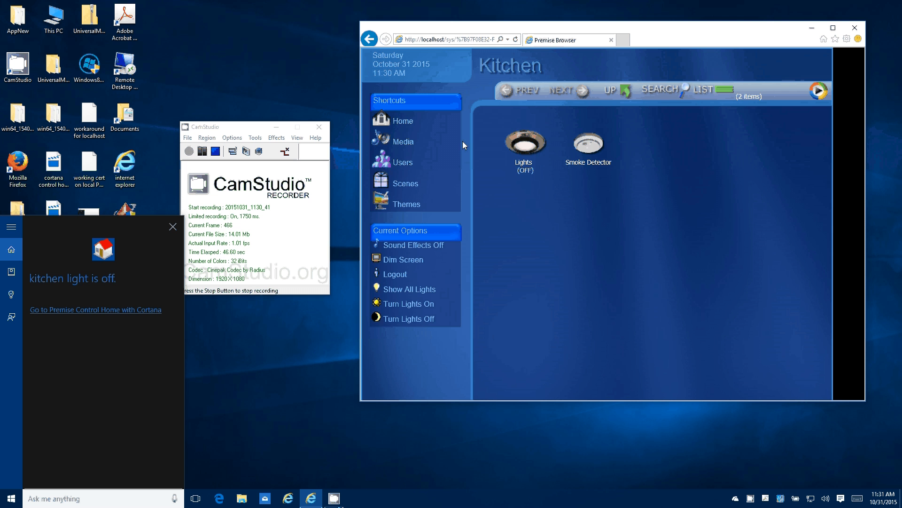
click(522, 140)
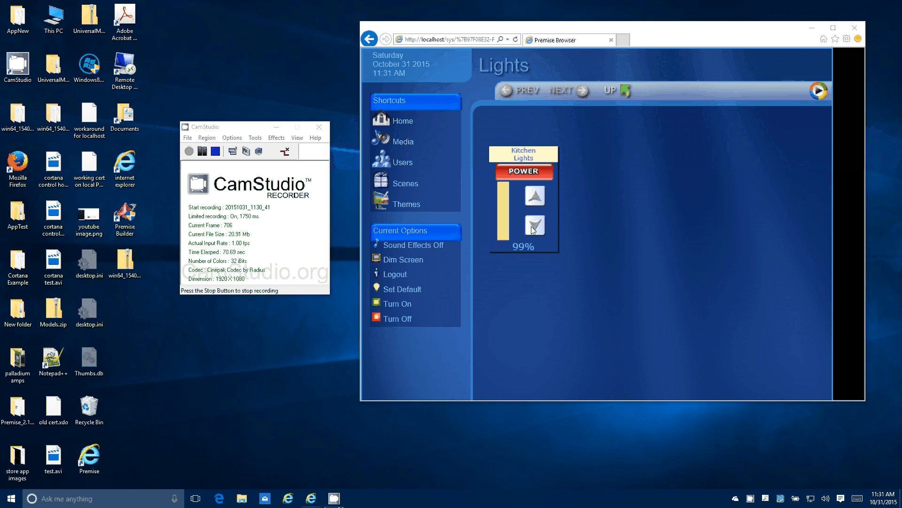
Step: Dim the Kitchen Lights from 99% to 72% with the down arrow
click(534, 225)
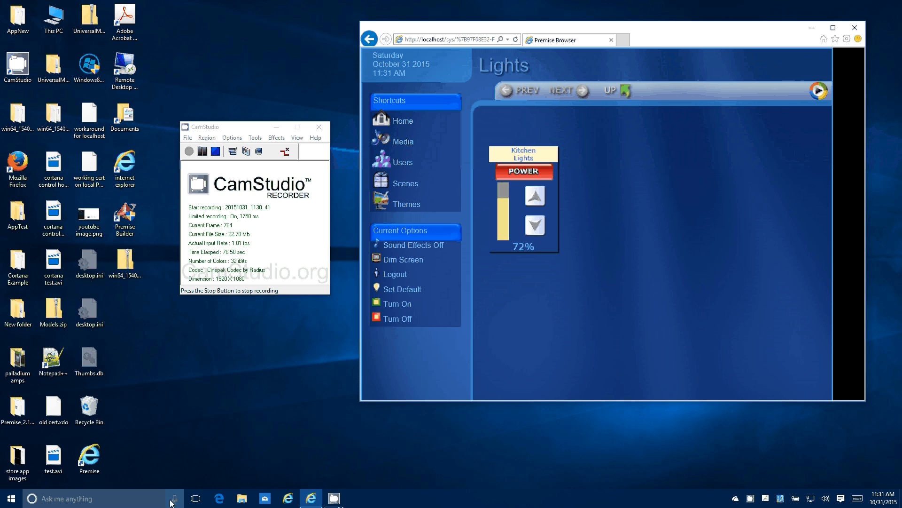
Step: Ask Cortana 'control home what is the kitchen brightness' and dismiss the 72 percent answer
click(174, 498)
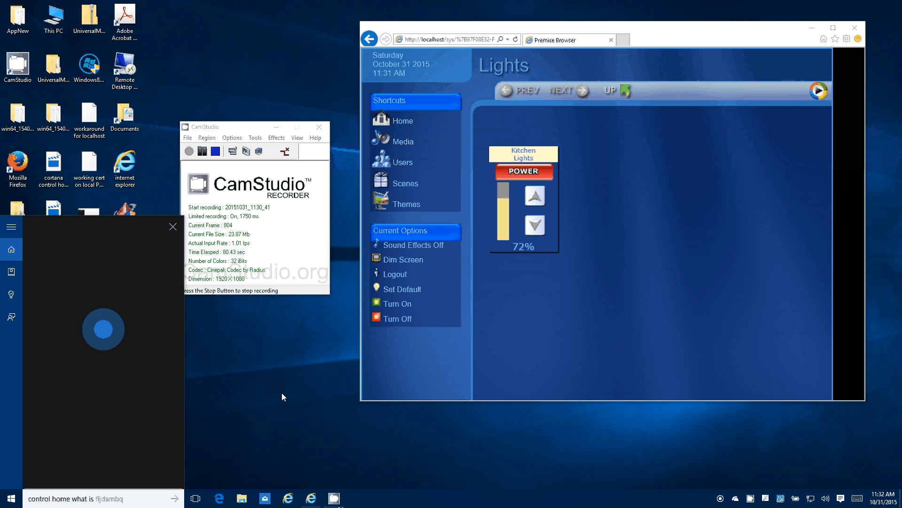
text(control home what is the kitchen brightness)
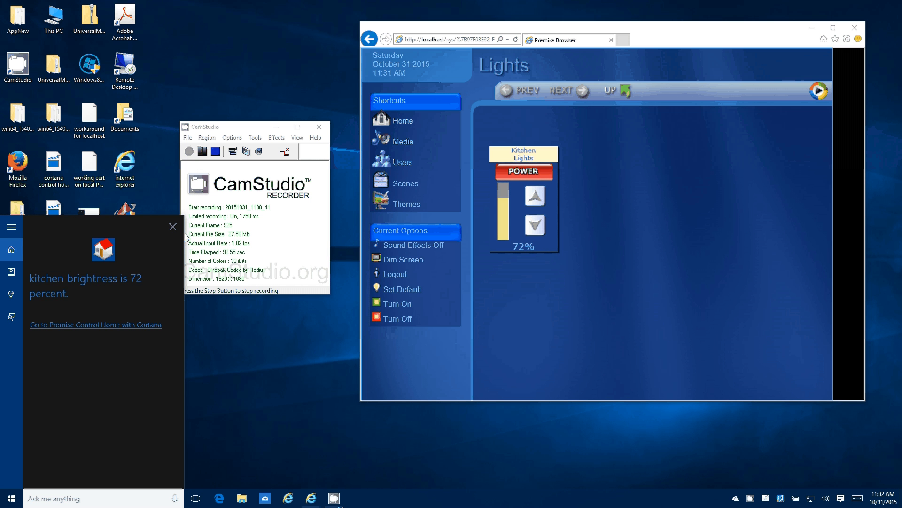
click(173, 226)
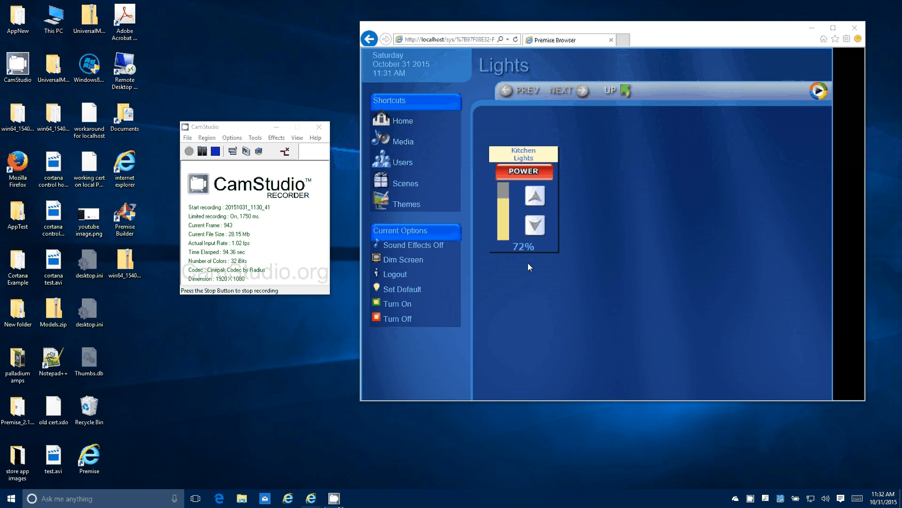
mouse_move(597, 192)
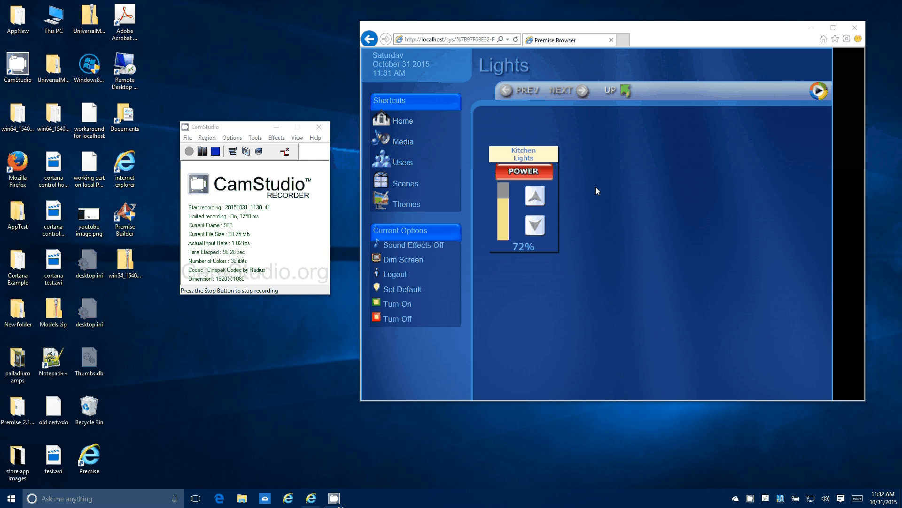
mouse_move(647, 171)
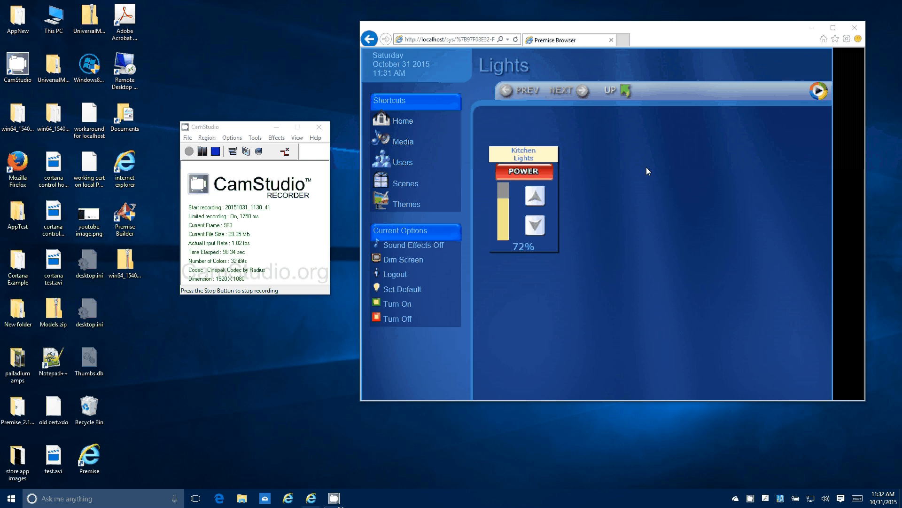
mouse_move(630, 176)
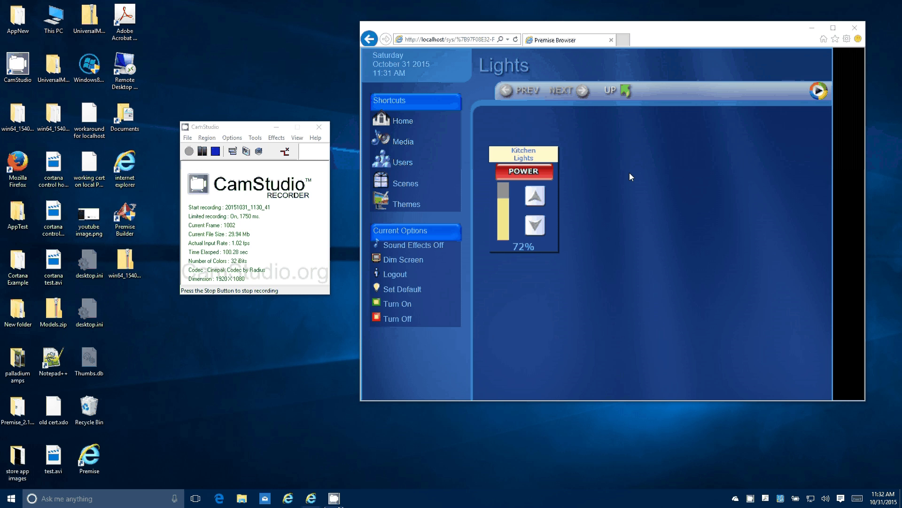
mouse_move(641, 80)
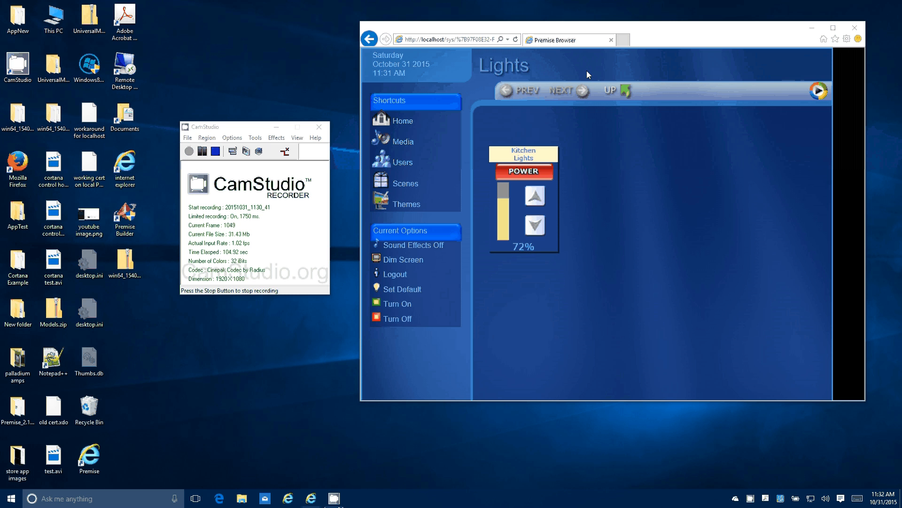
mouse_move(616, 73)
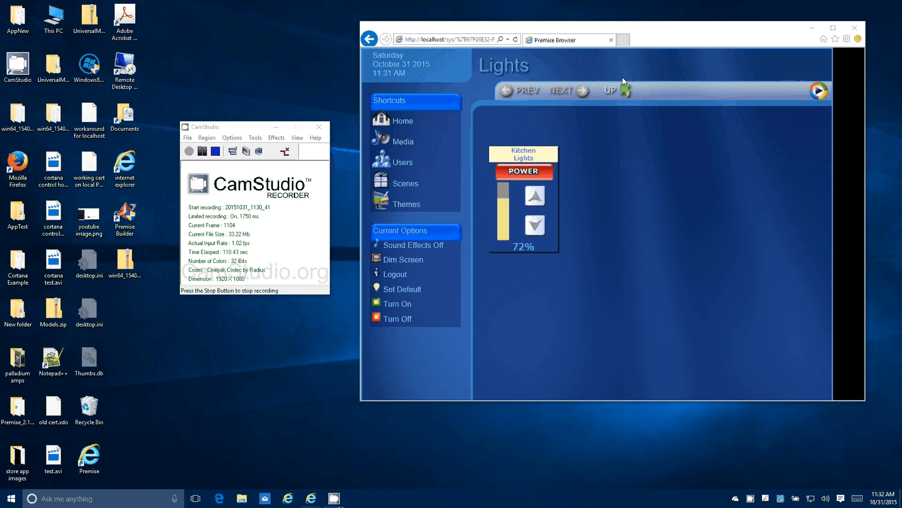
mouse_move(526, 107)
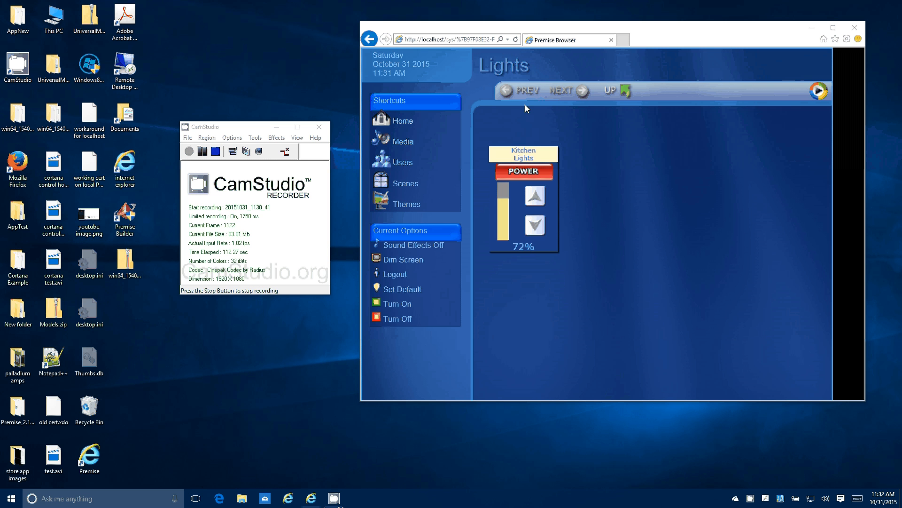
mouse_move(622, 82)
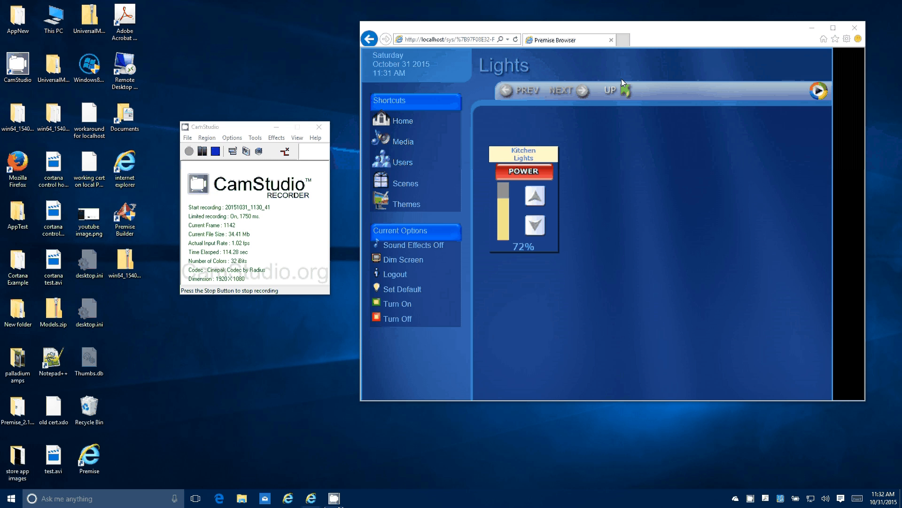
mouse_move(625, 92)
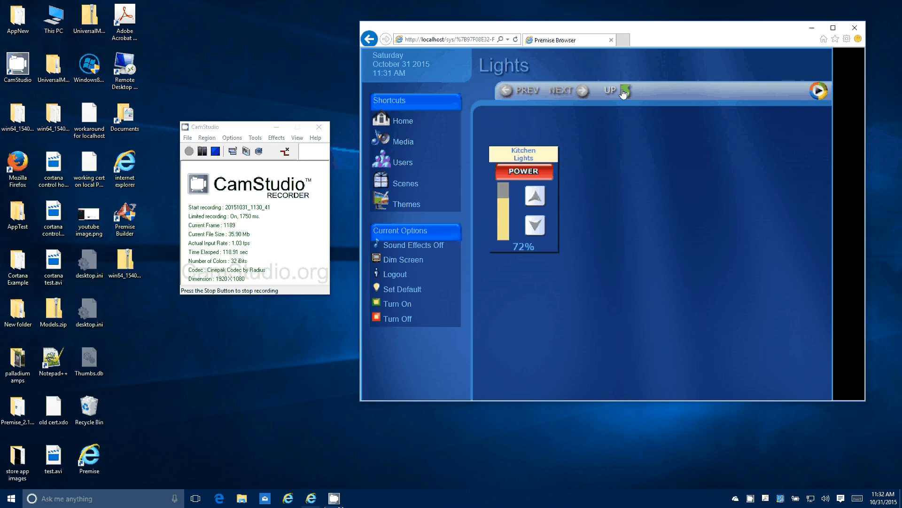
Step: Navigate up through Media to Home and open the Master Bedroom room
click(623, 90)
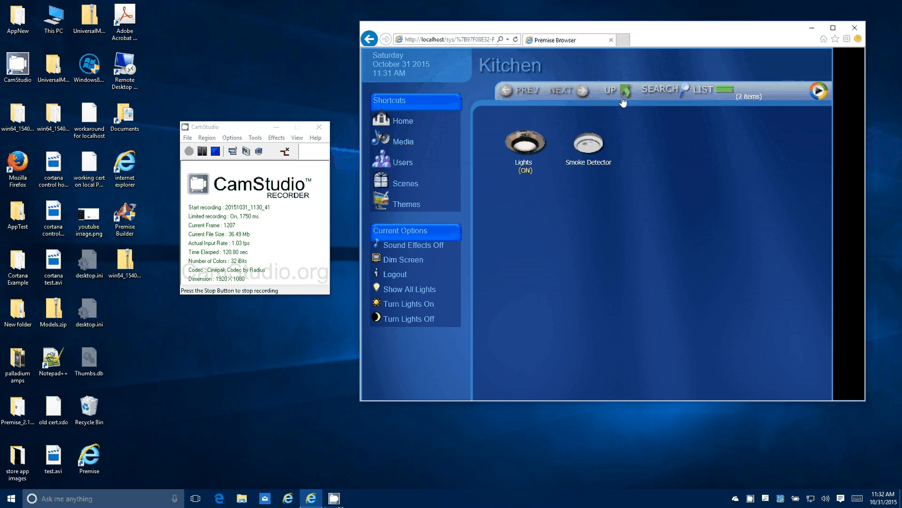
mouse_move(404, 142)
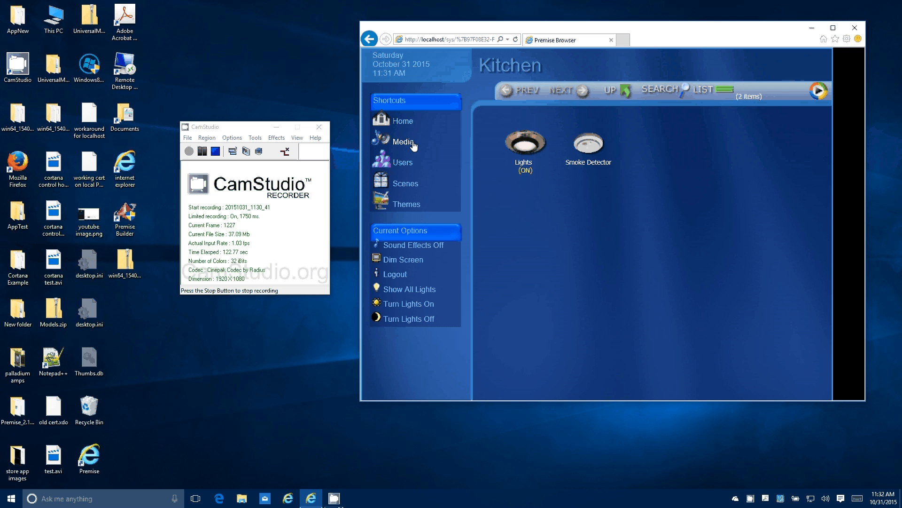
click(404, 142)
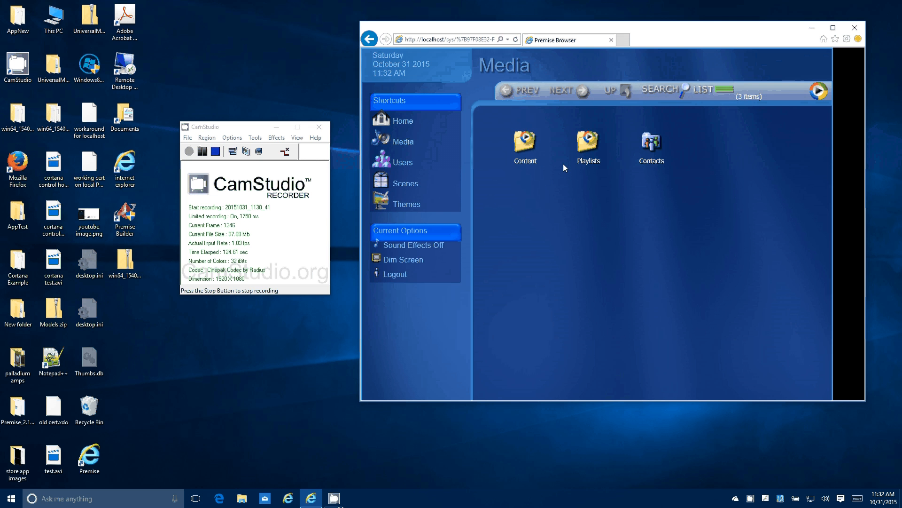
click(404, 121)
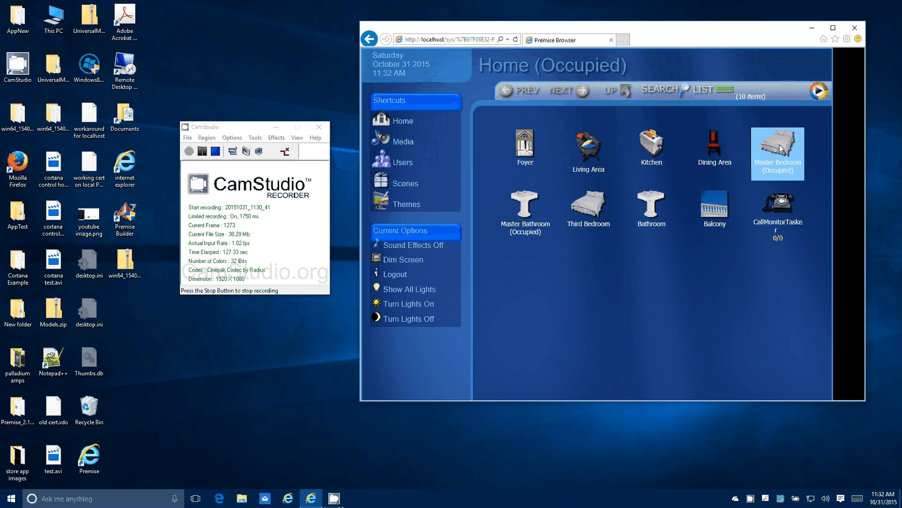
click(404, 141)
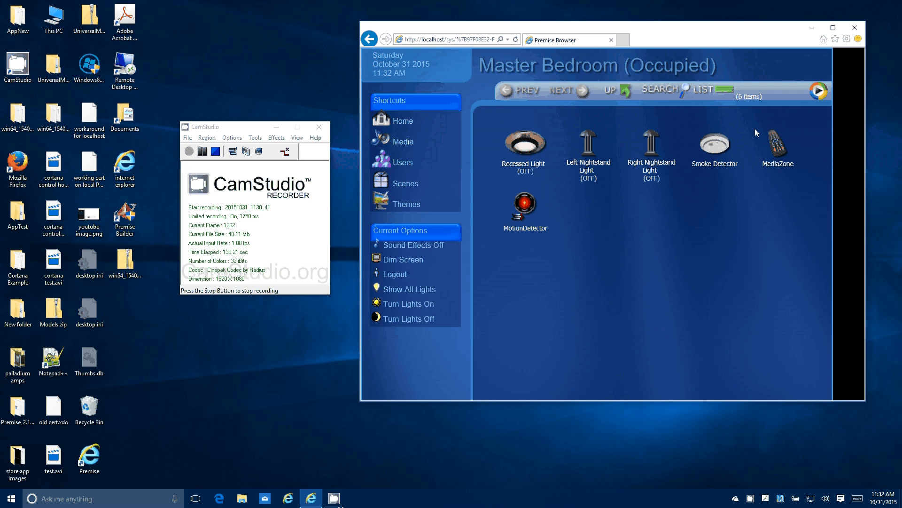
Step: Open the Master Bedroom MediaZone showing Farscape: The Peacekeeper Wars as current media
click(777, 142)
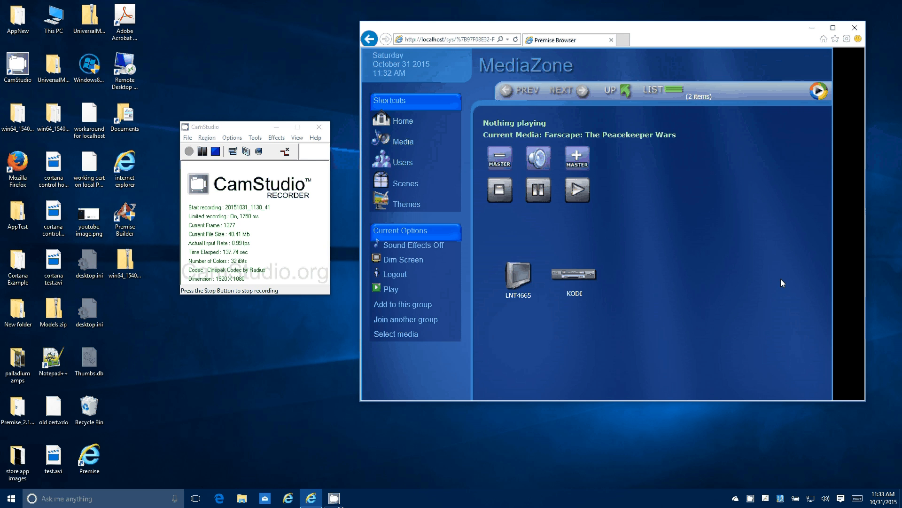
mouse_move(774, 264)
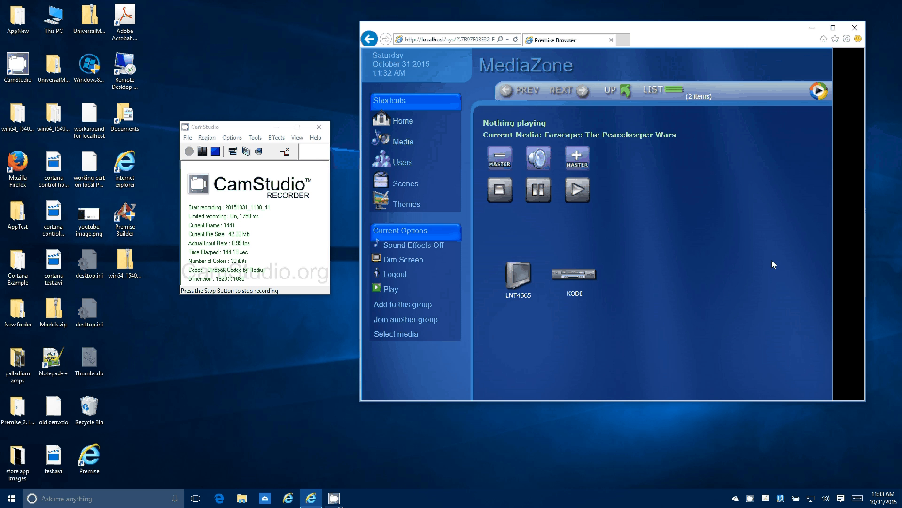
mouse_move(428, 180)
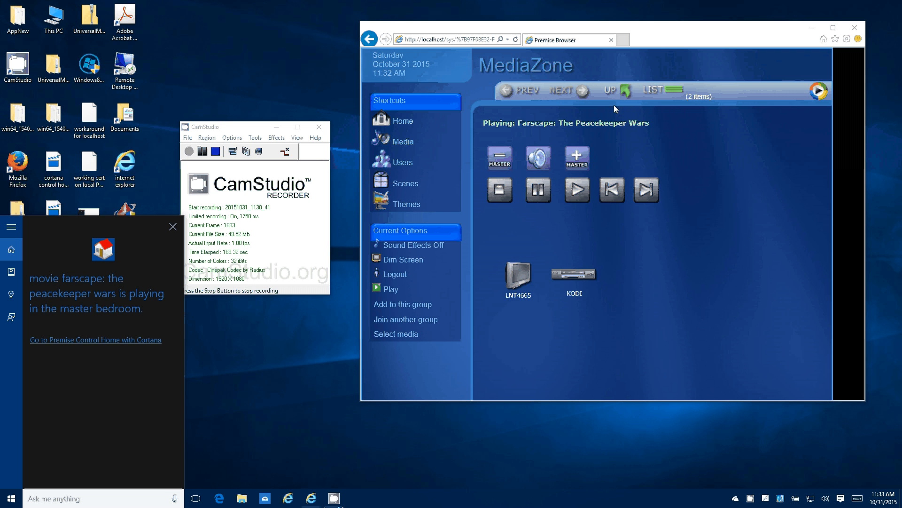
Step: Pause Farscape: The Peacekeeper Wars in the Master Bedroom MediaZone
click(538, 189)
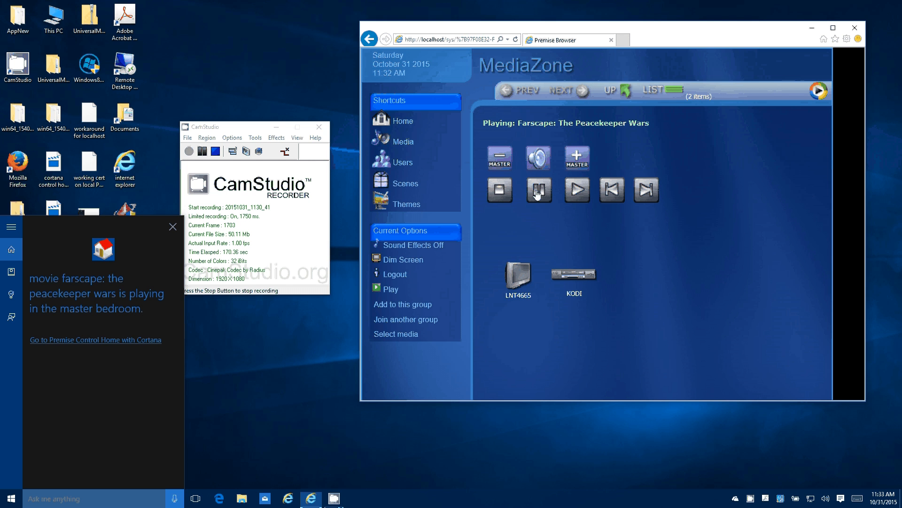
click(538, 189)
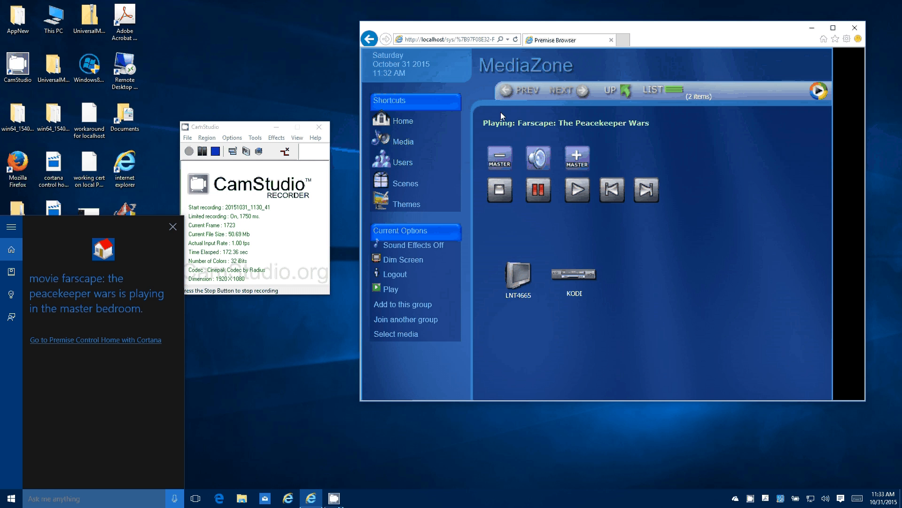
mouse_move(701, 132)
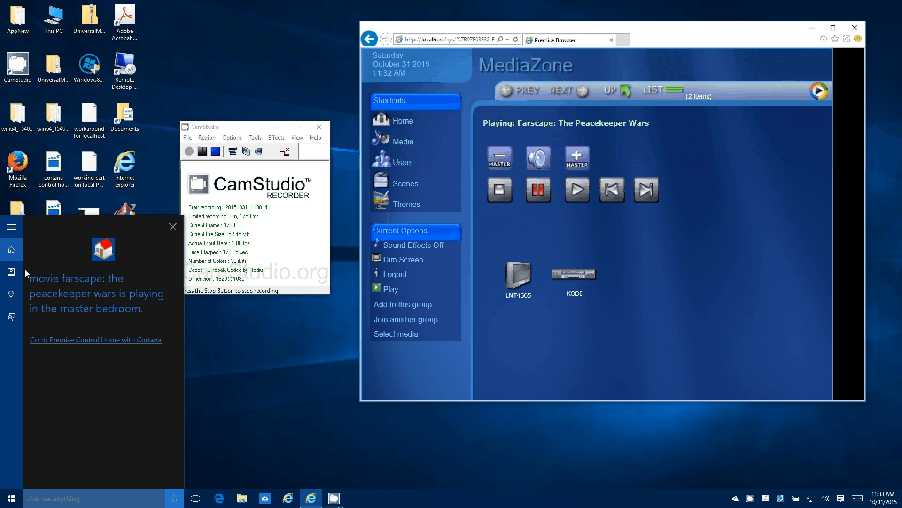
mouse_move(3, 219)
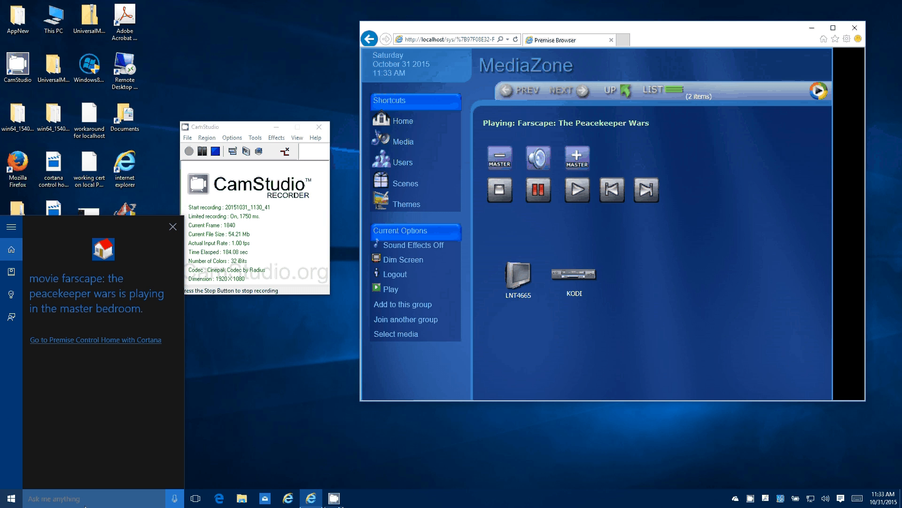
mouse_move(167, 246)
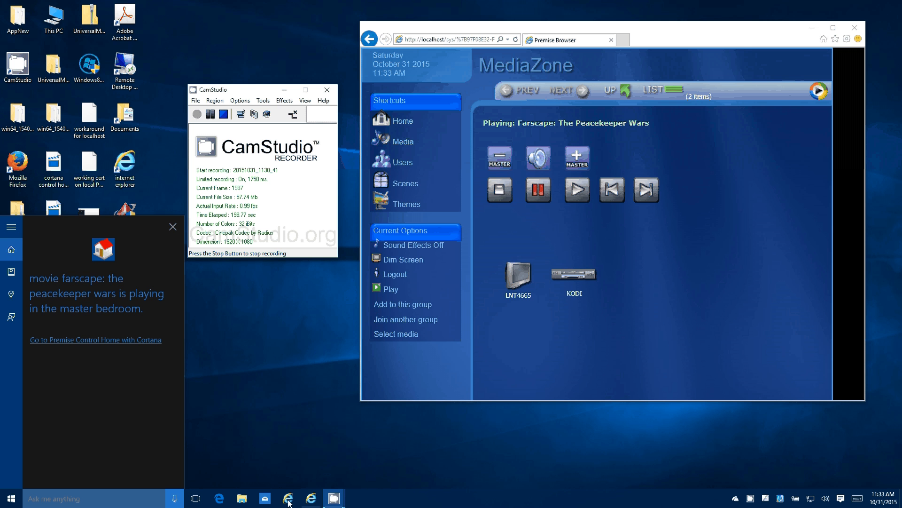
mouse_move(277, 417)
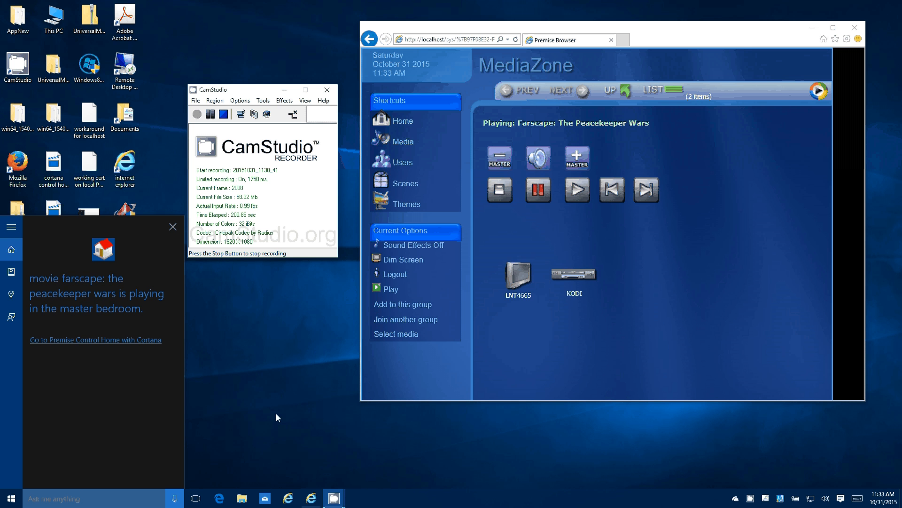